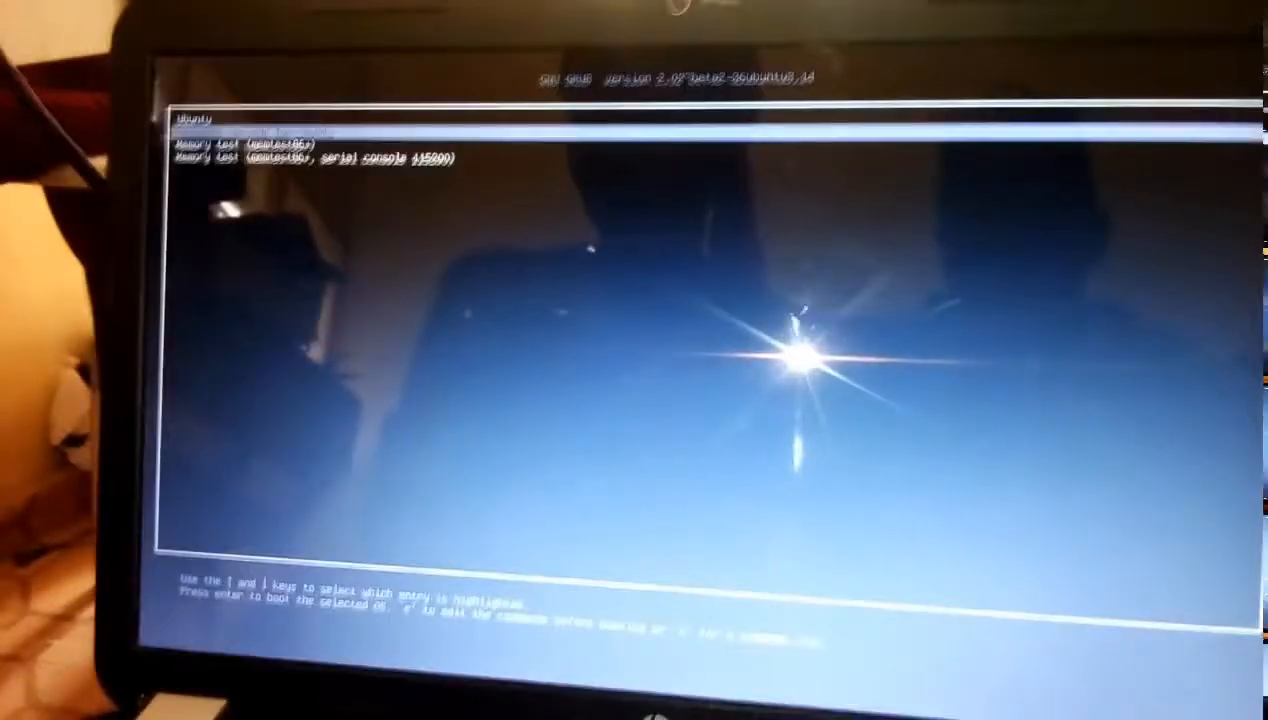
Step: Boot a recovery-mode kernel from Advanced options for Ubuntu, reaching the recovery menu
key(Down)
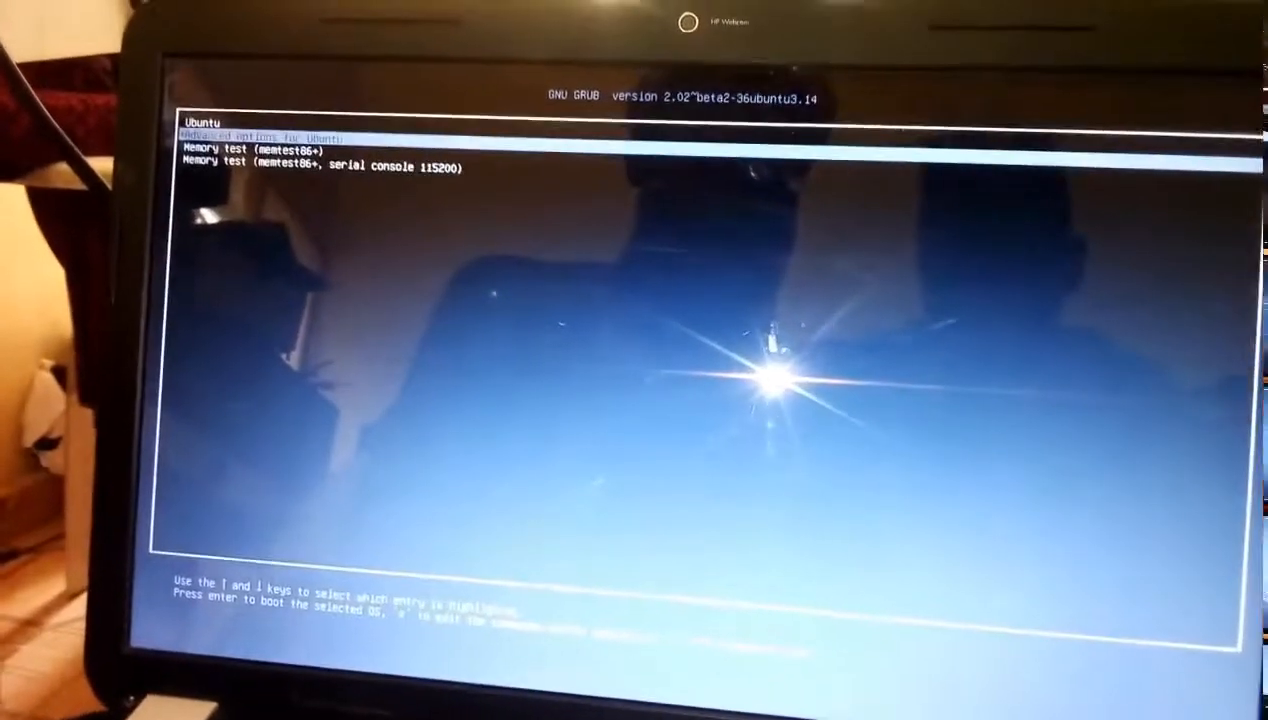
key(Return)
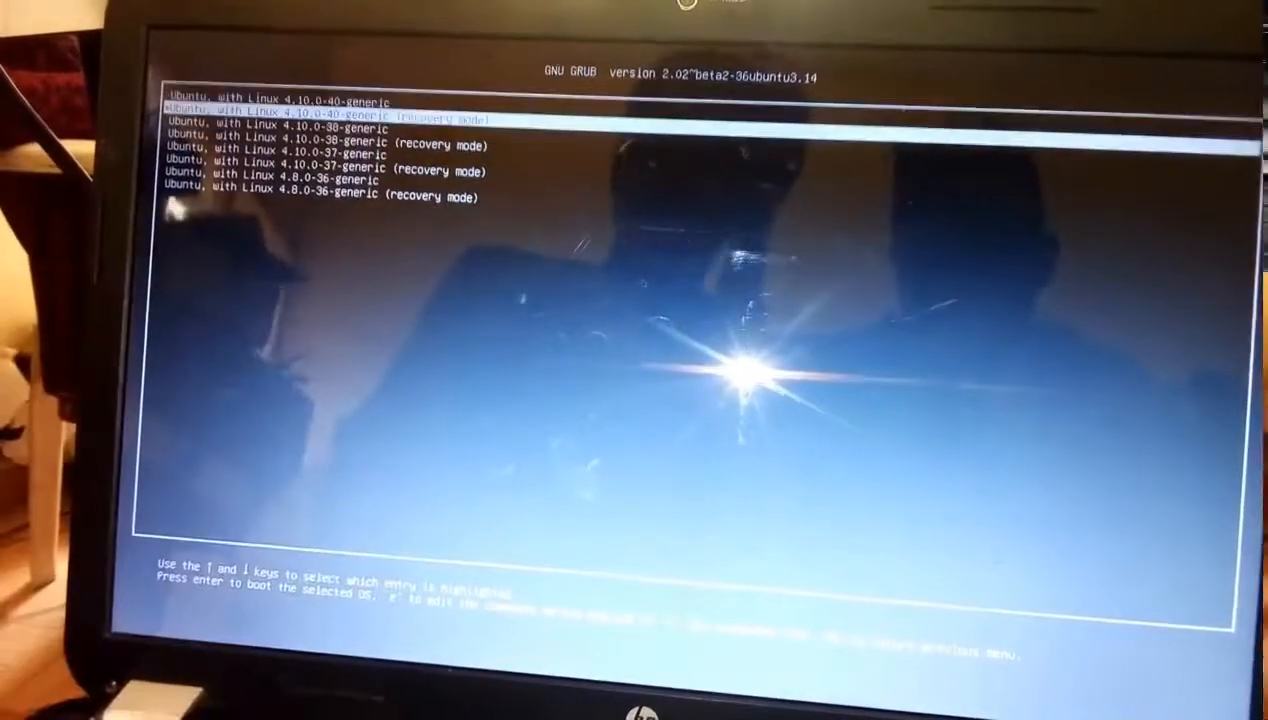
key(Down)
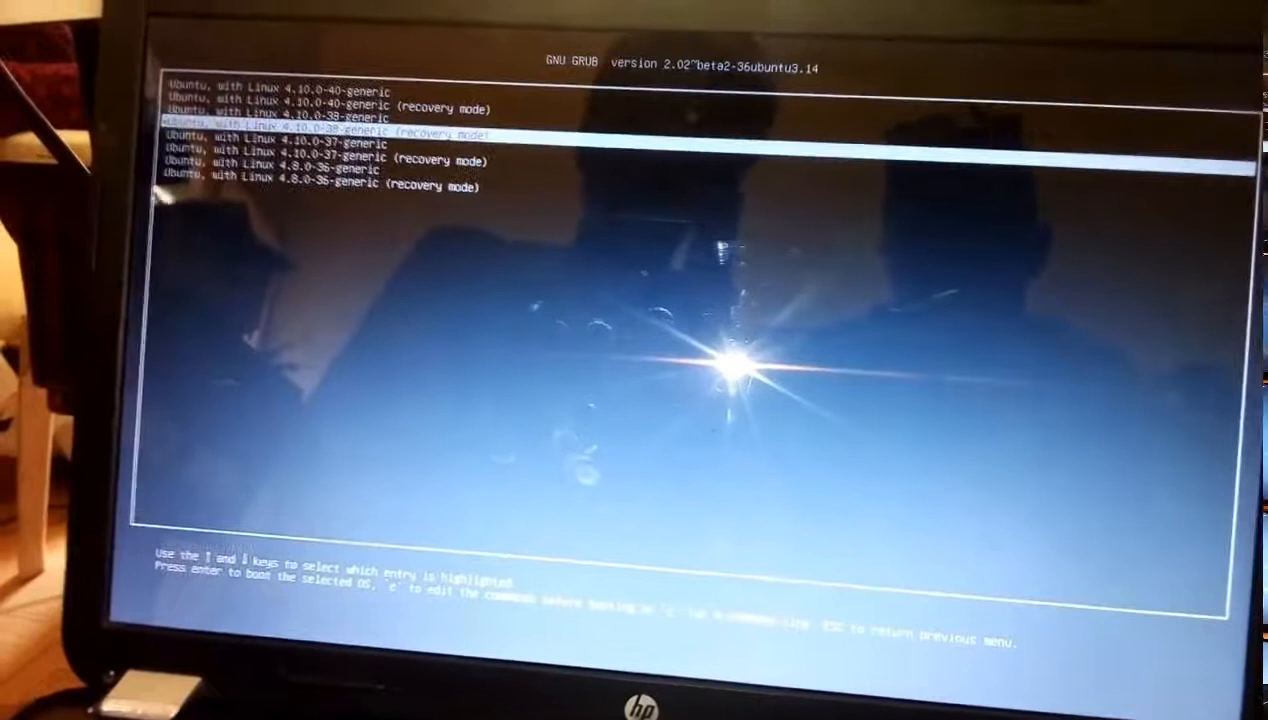
key(enter)
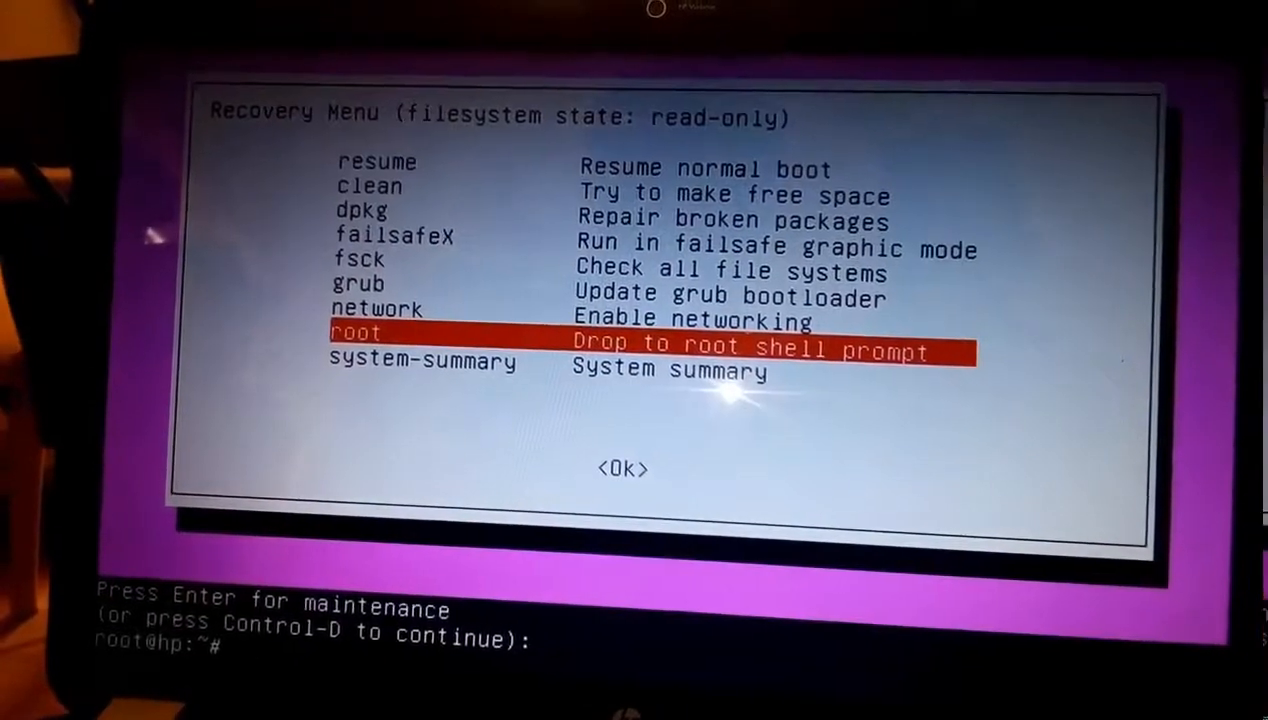
Step: Remount the root filesystem read-write with mount -o remount,rw / and begin the mkinitramfs command
text(mount)
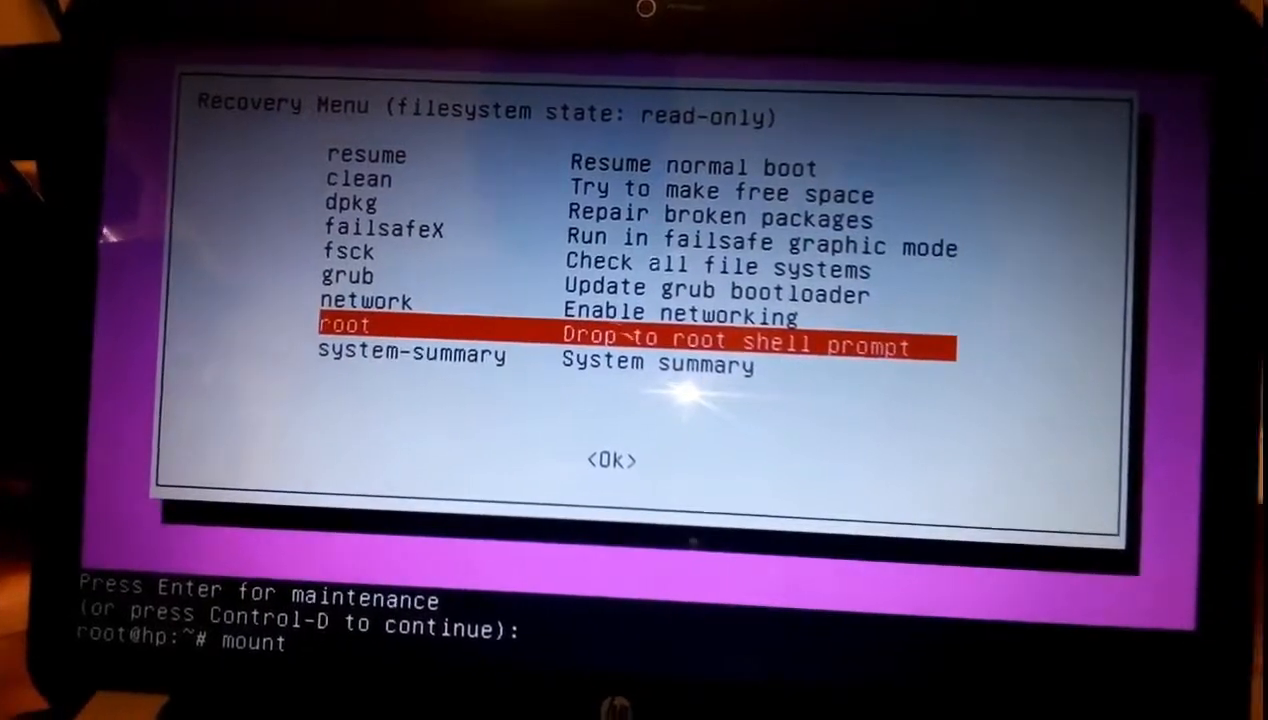
text(-o remount)
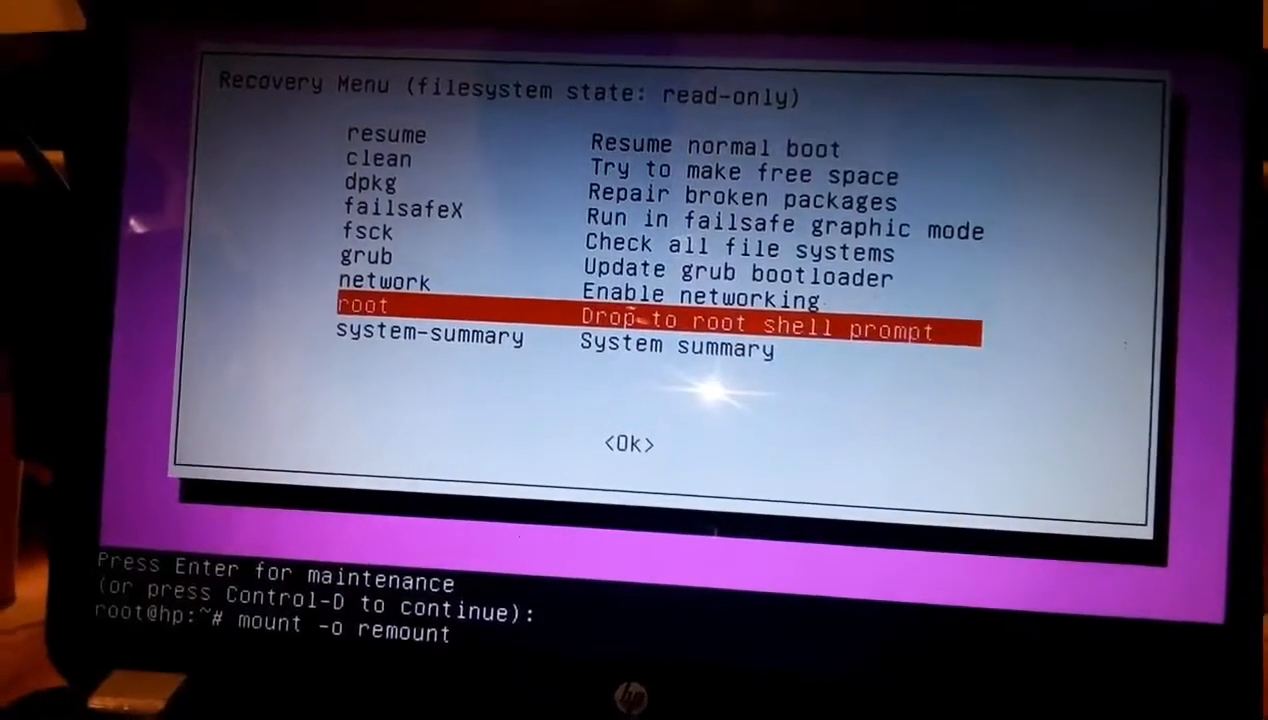
text(,rw /)
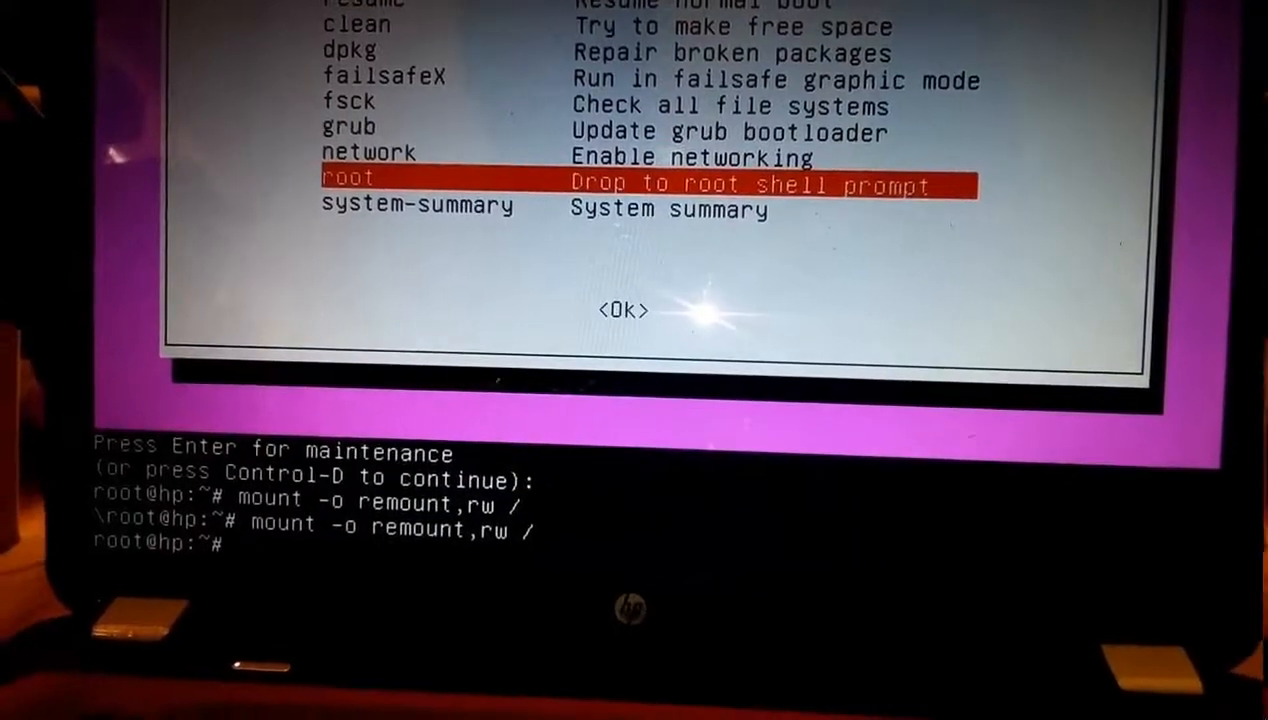
text(mk)
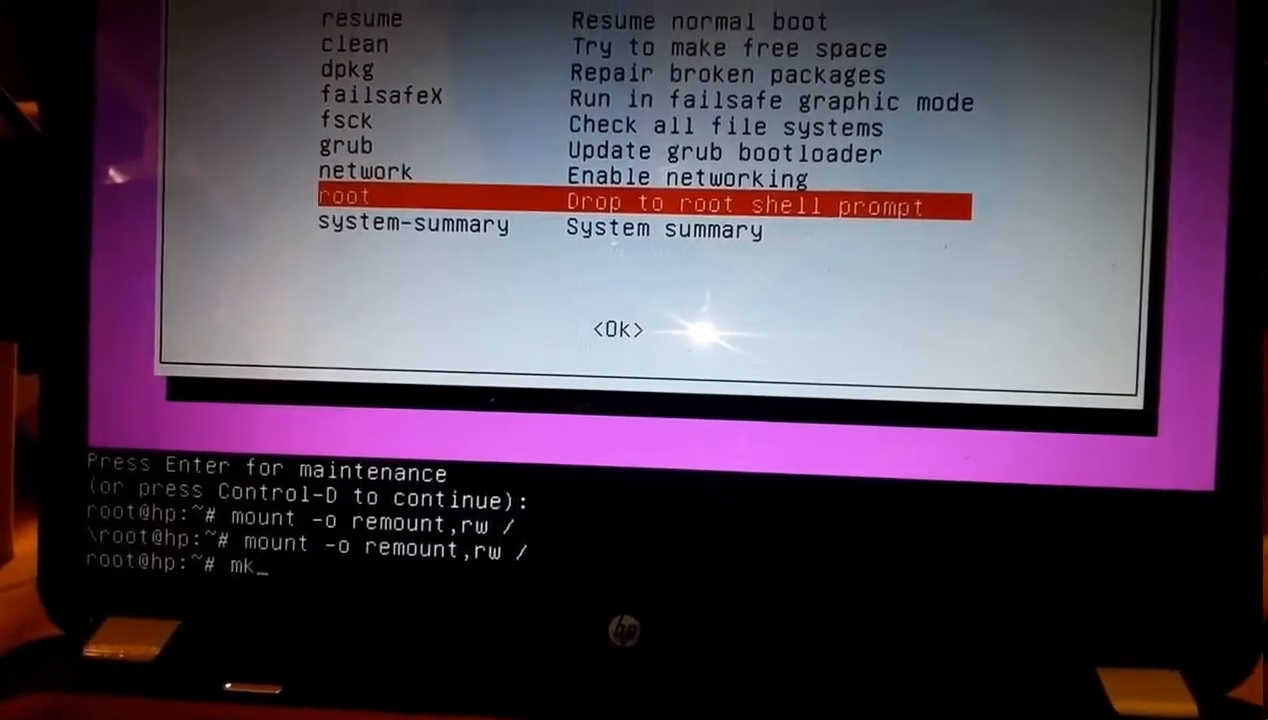
Step: Run mkinitramfs -o /boot/initrd.img-4.10.0-40-generic 4.10.0-40-generic to rebuild the initrd
text(initramfs)
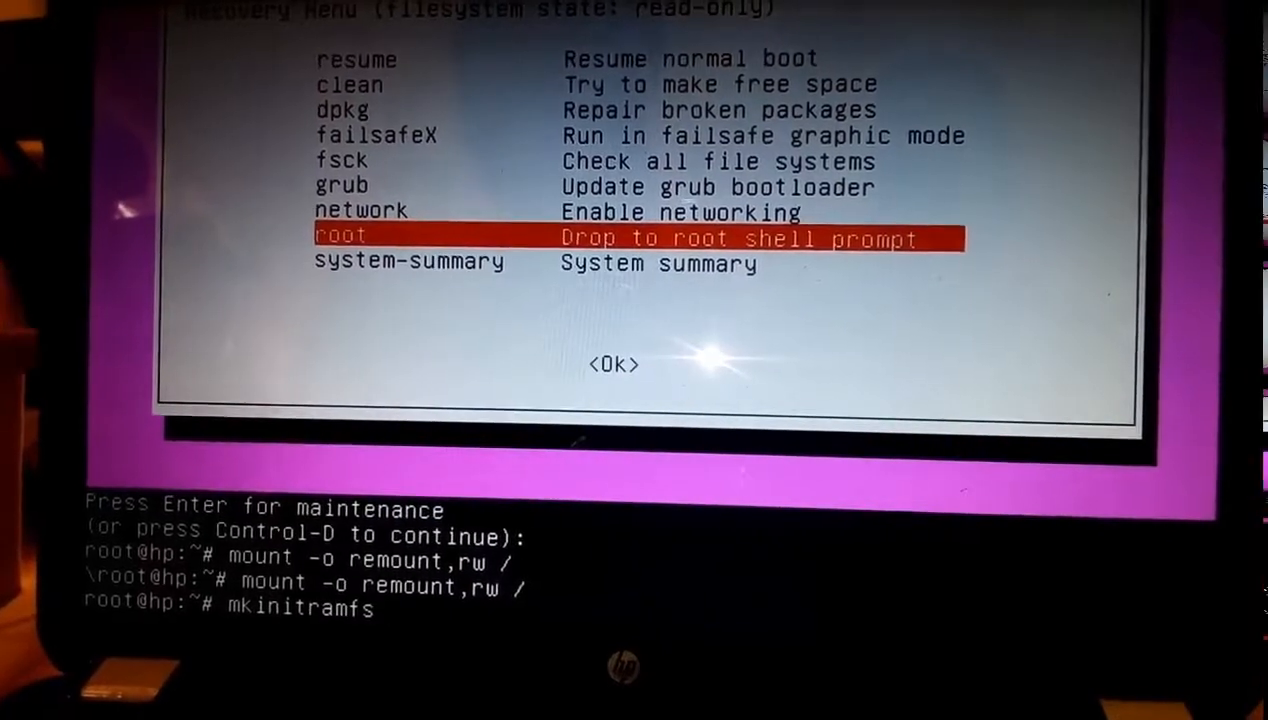
text(-o)
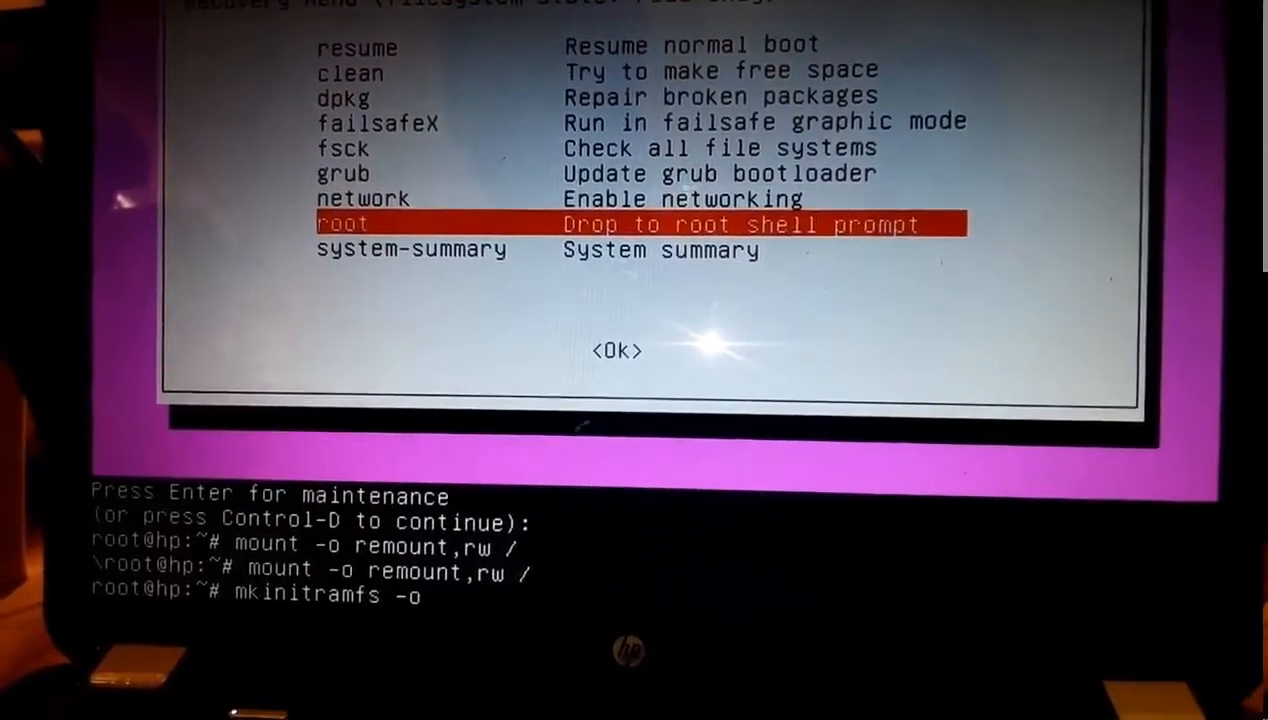
text(/boot/initrd.img-4.10.0-40-generic)
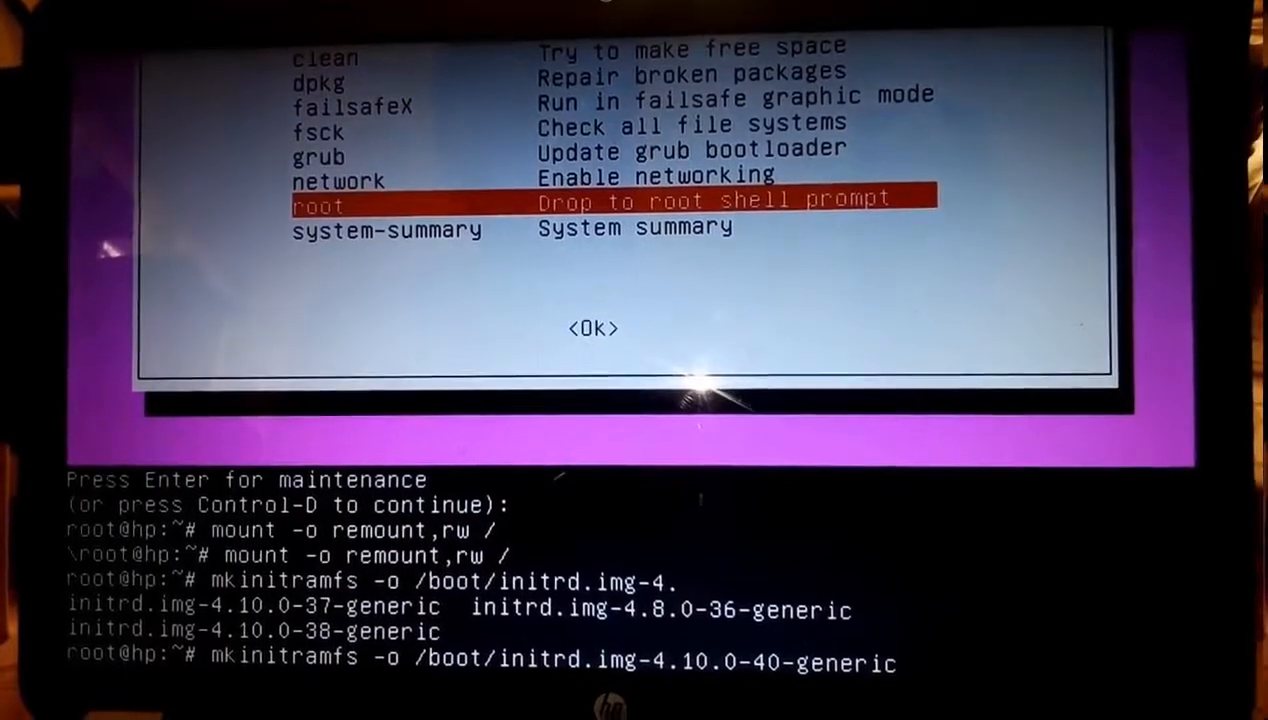
text(4.10)
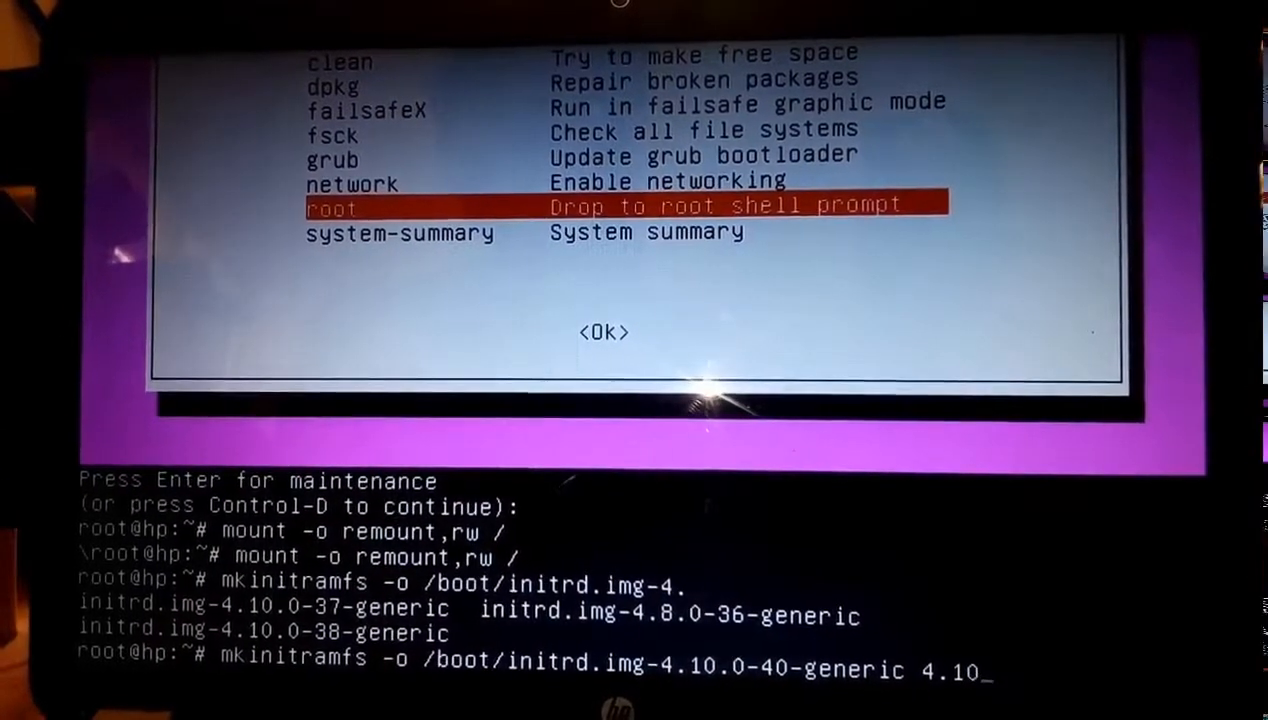
text(.-)
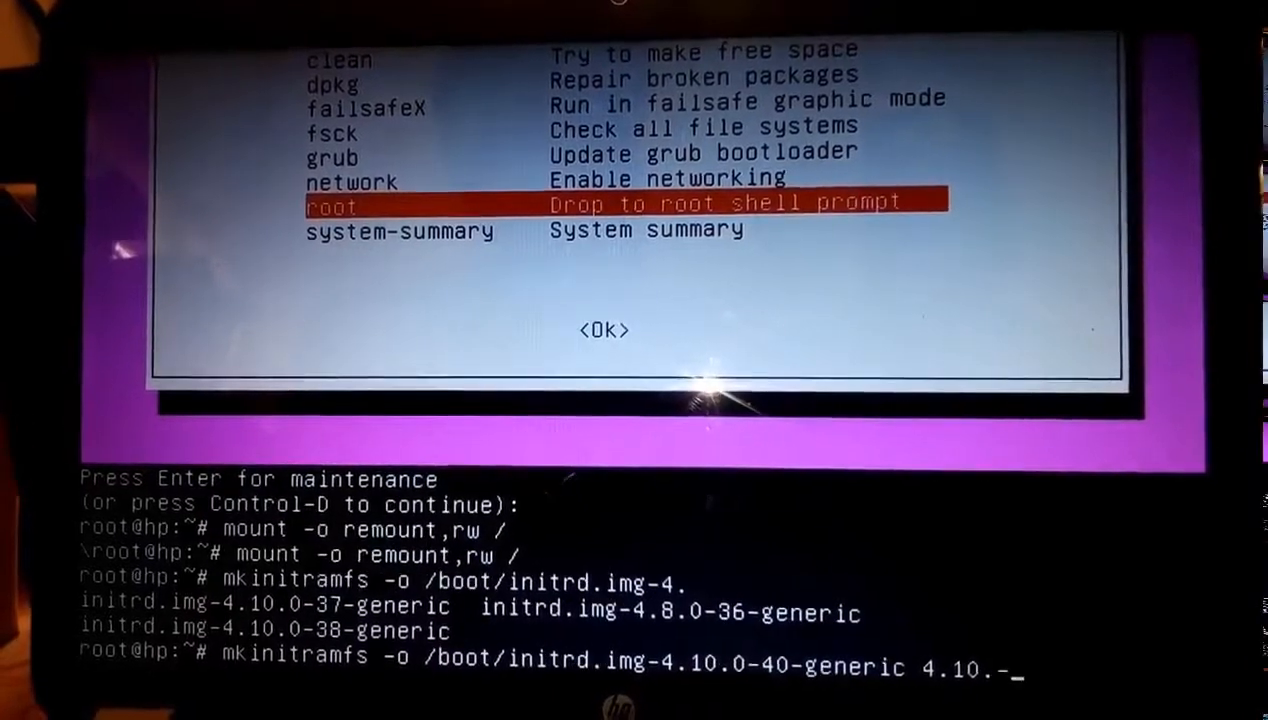
text(0)
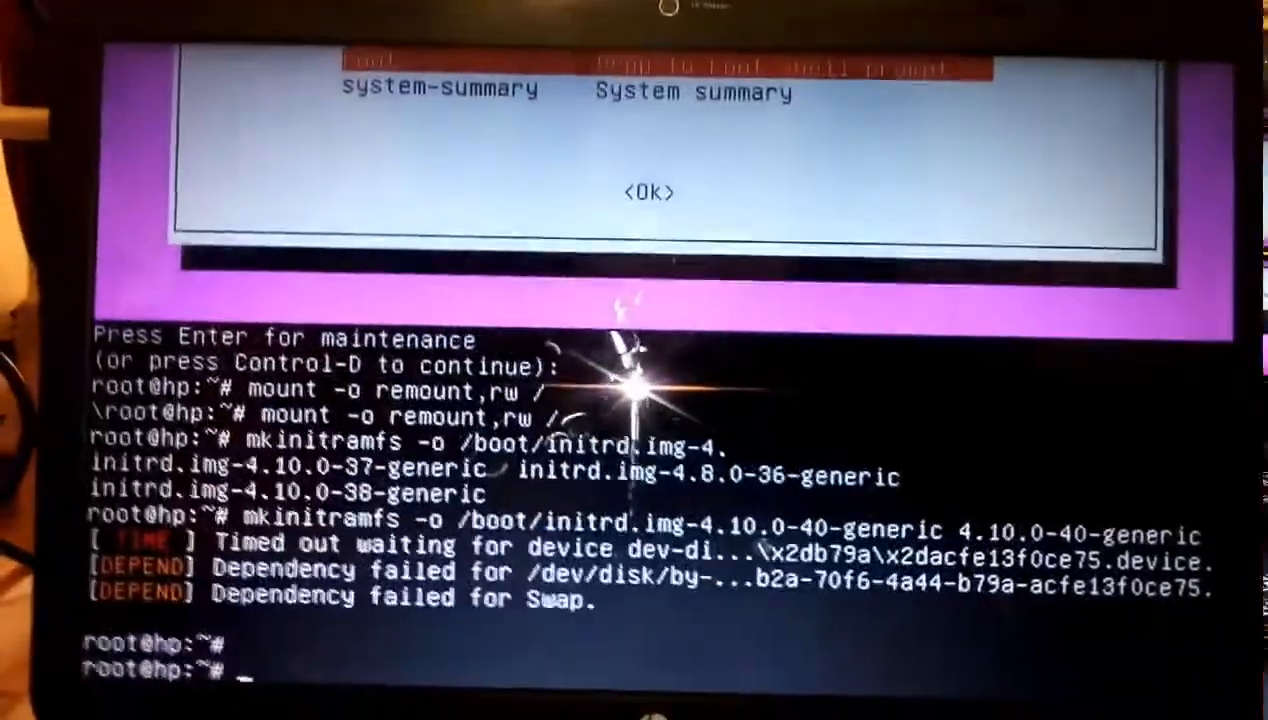
Step: Begin the sudo update-grub command after mkinitramfs finishes
text(sudo)
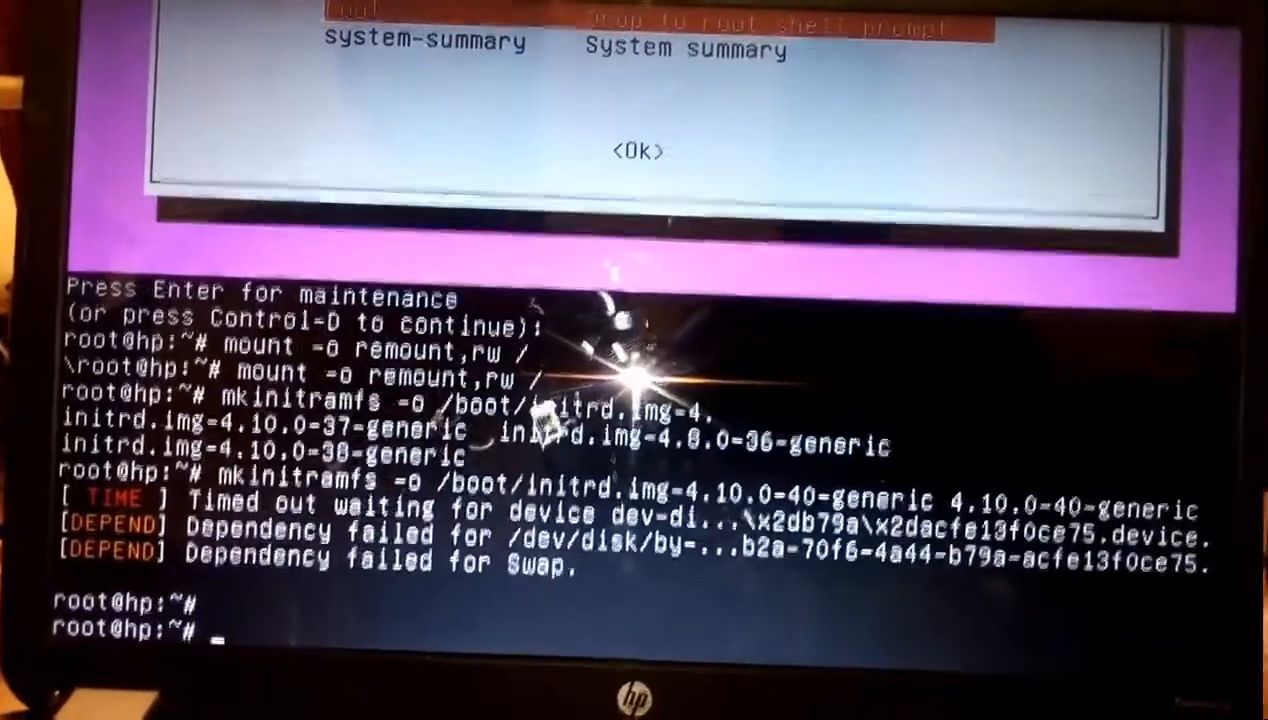
text(gup)
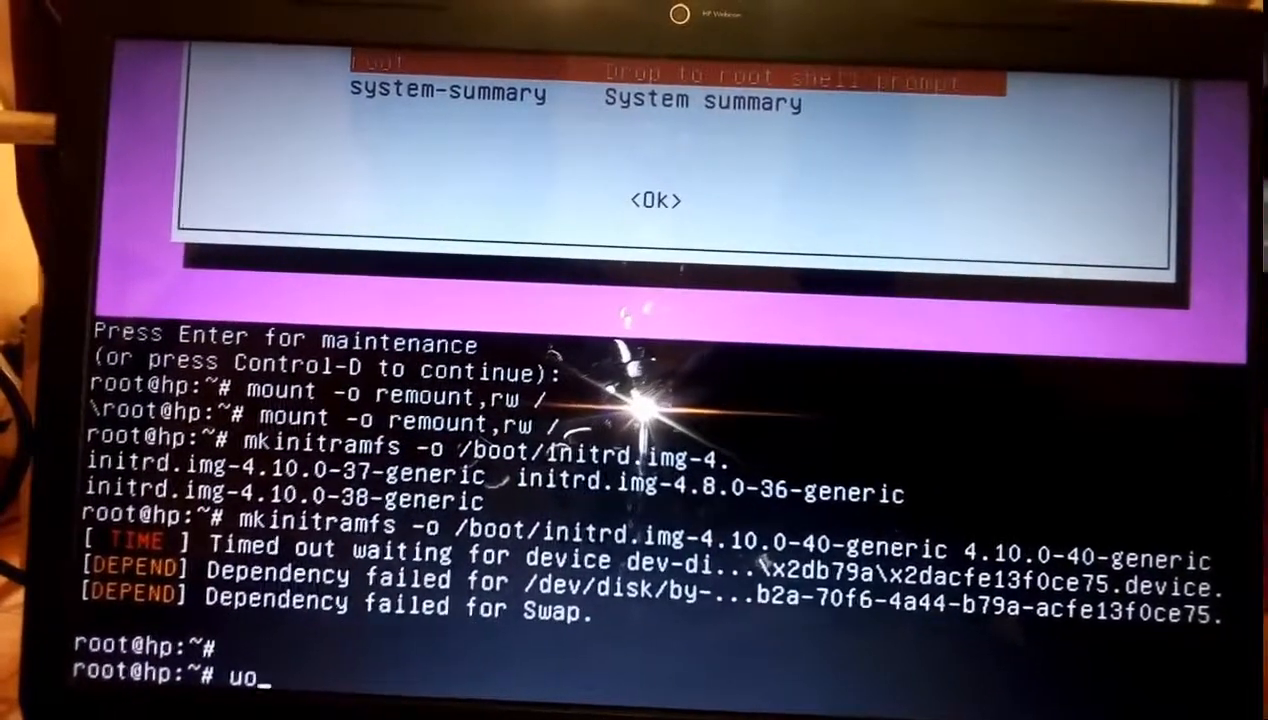
Step: Run update-grub and update-grub2 to regenerate the GRUB configuration, then start the reboot command
text(pdate)
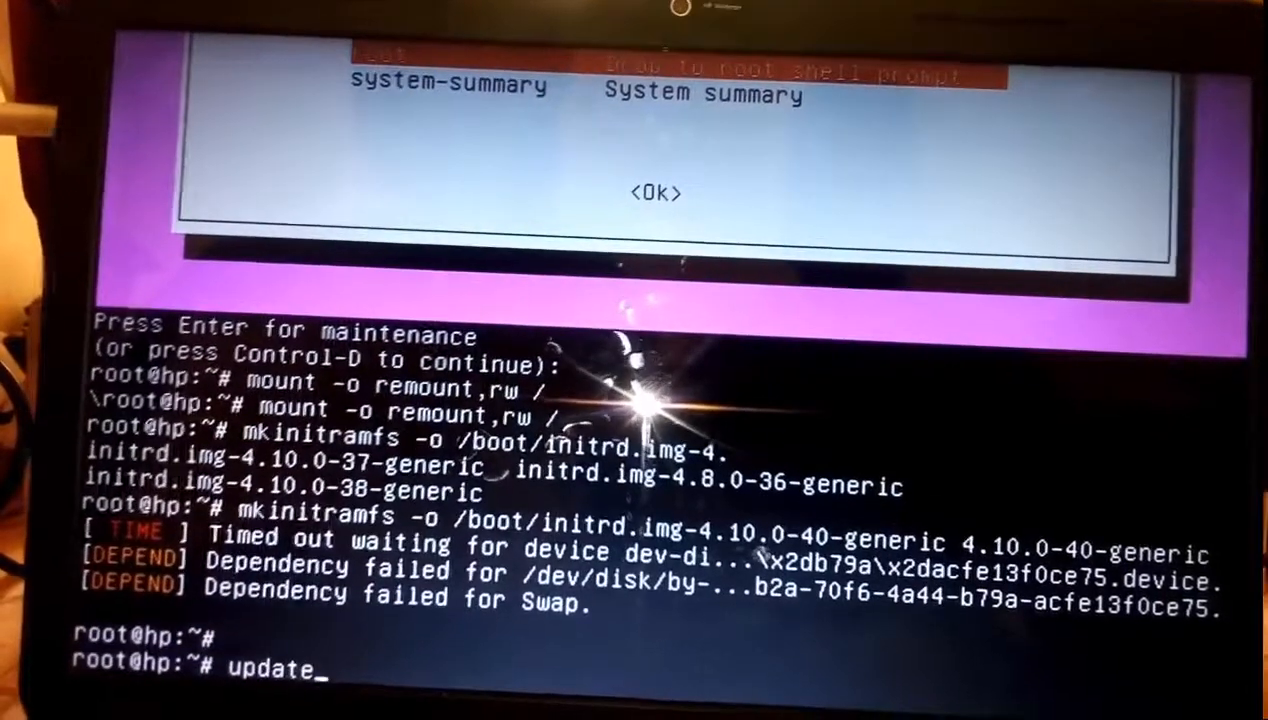
text(grub)
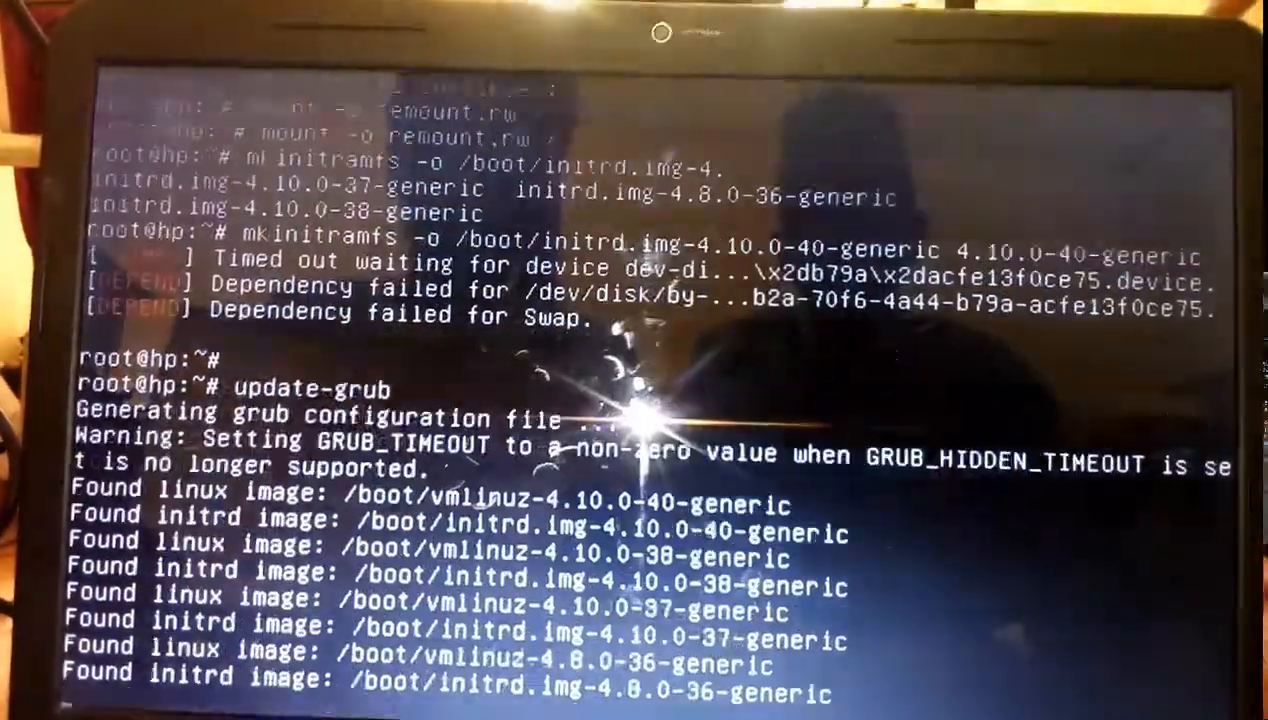
scroll(down, 3)
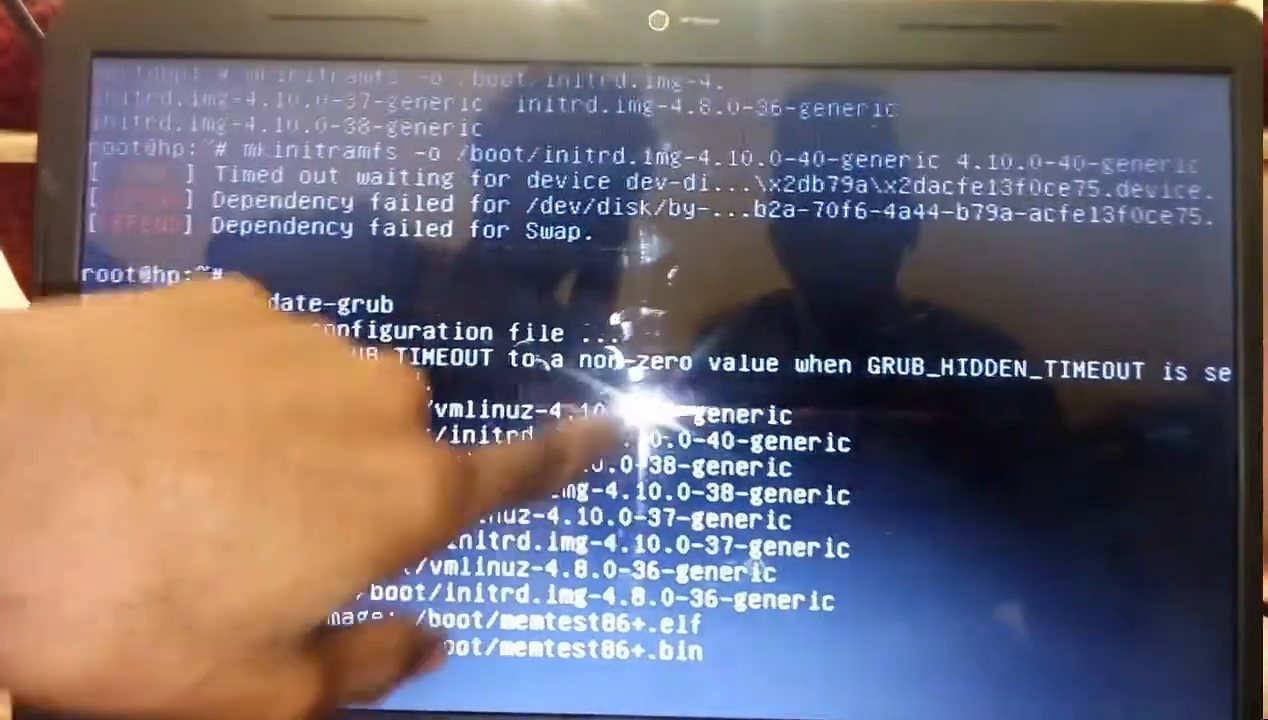
key(Return)
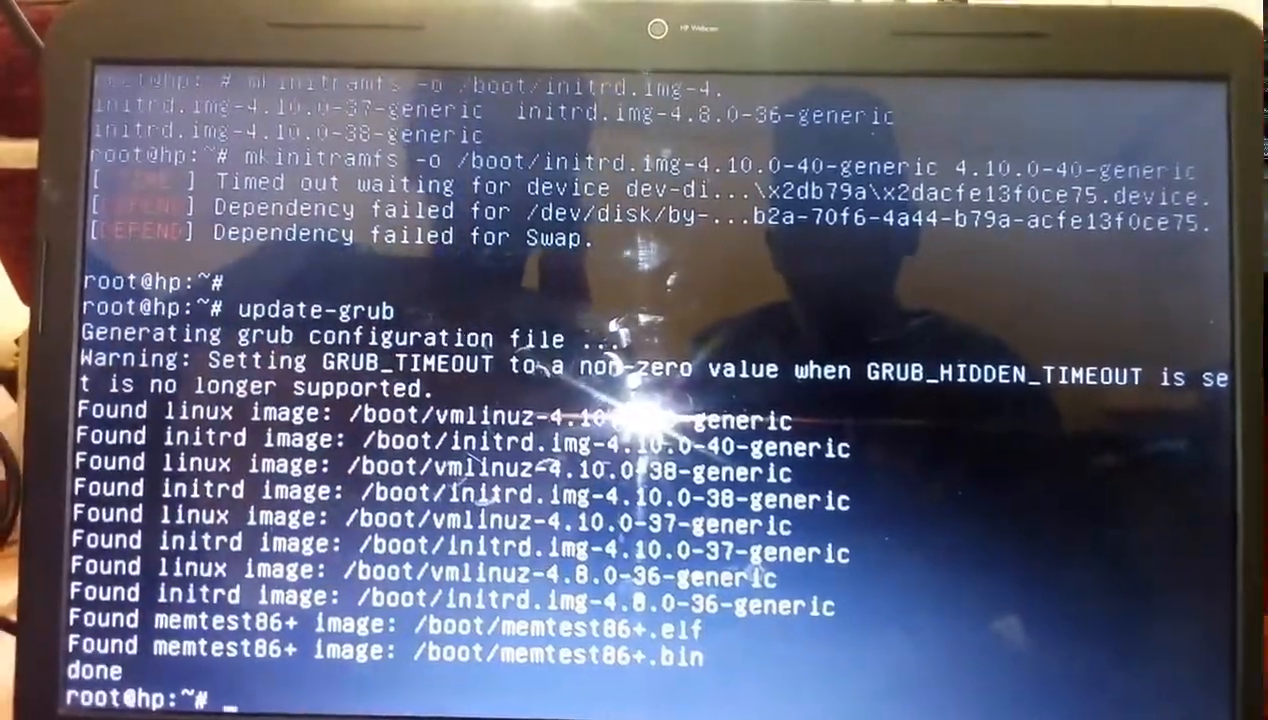
text(update-grub2)
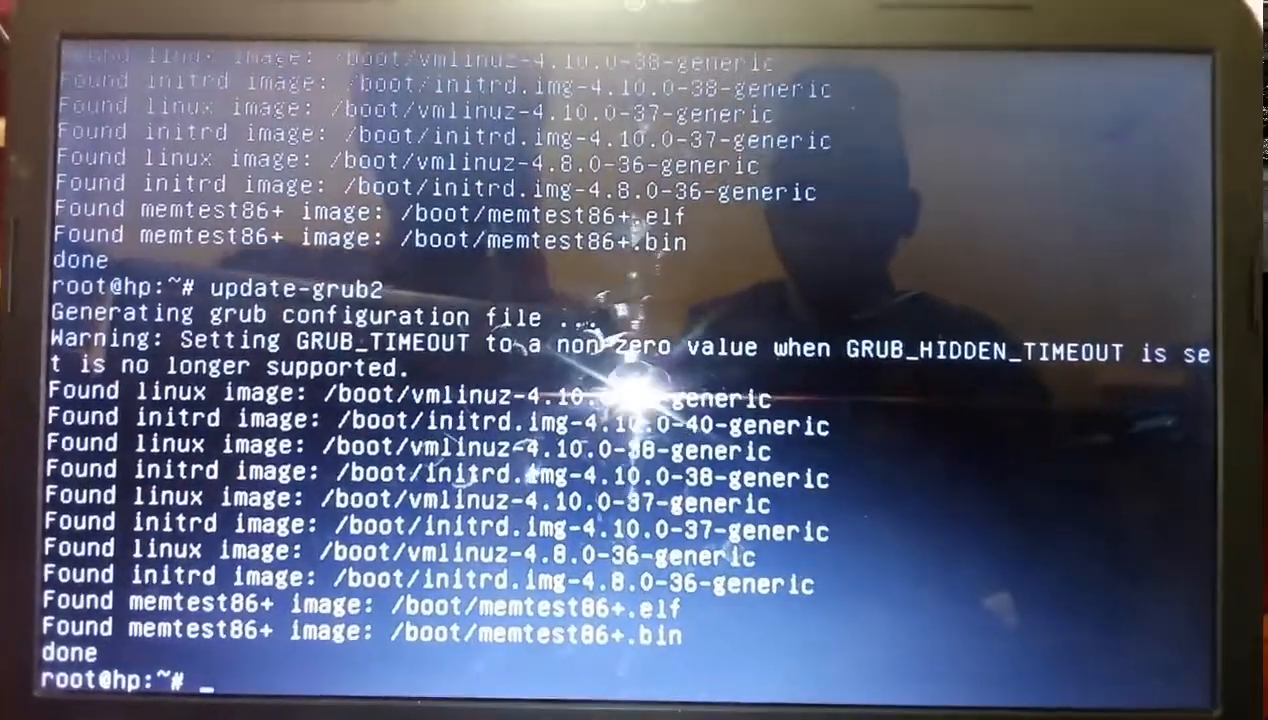
text(reboo)
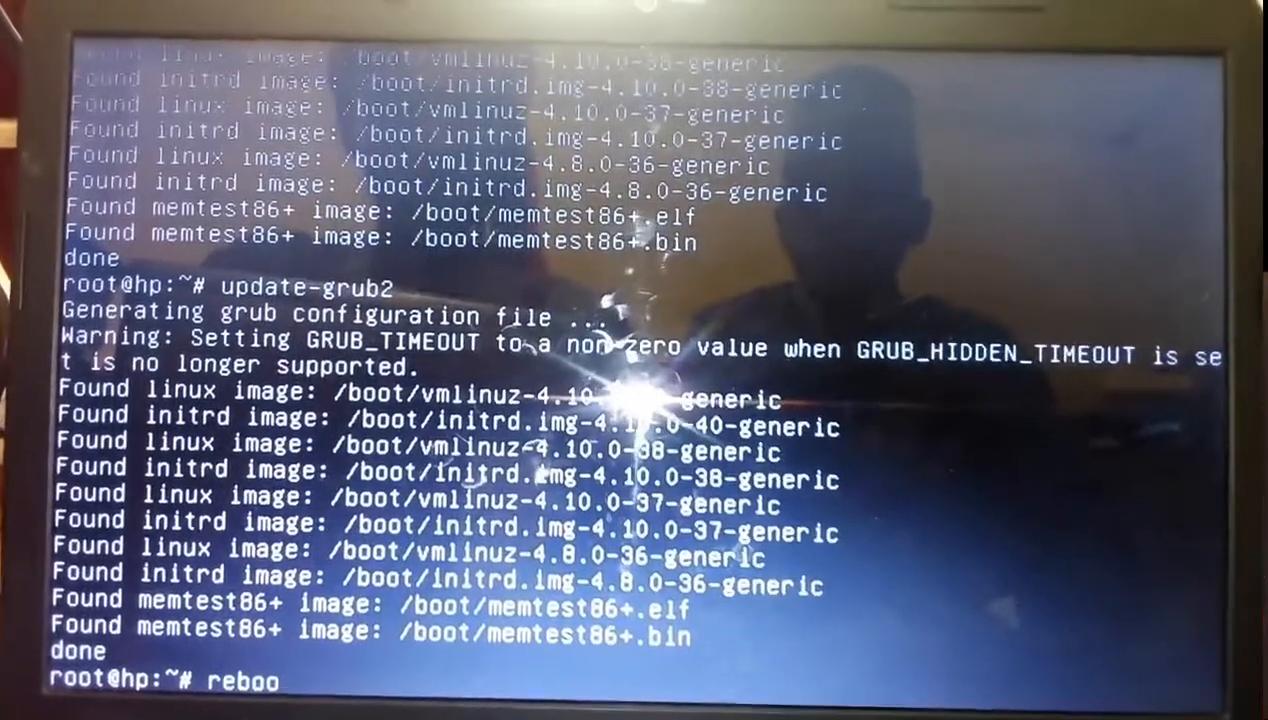